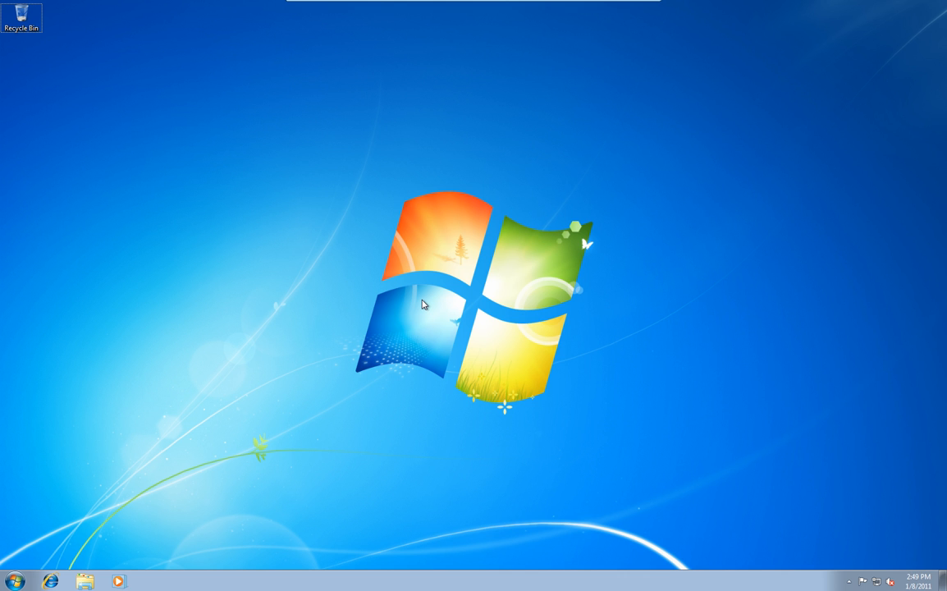
pyautogui.moveTo(605, 380)
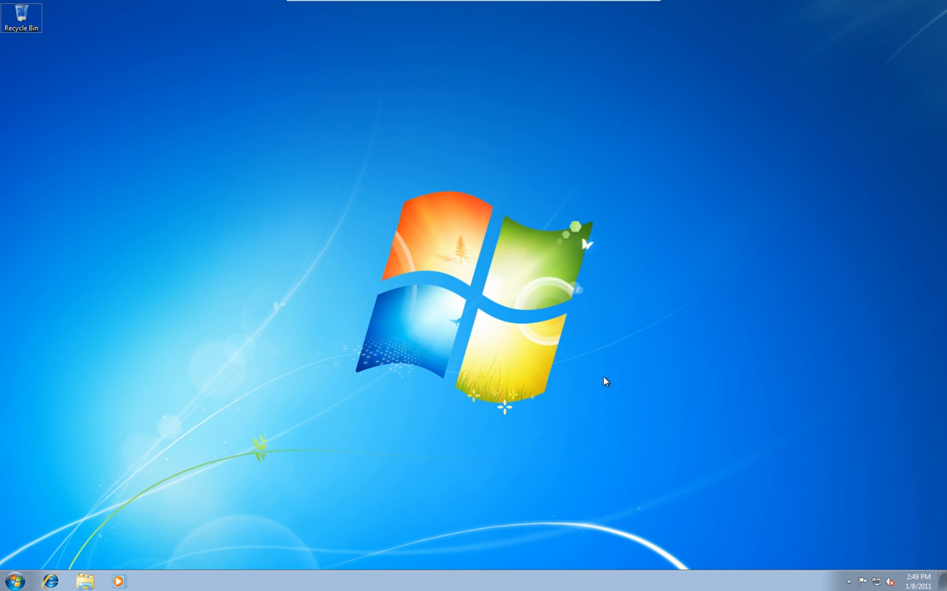
pyautogui.moveTo(143, 492)
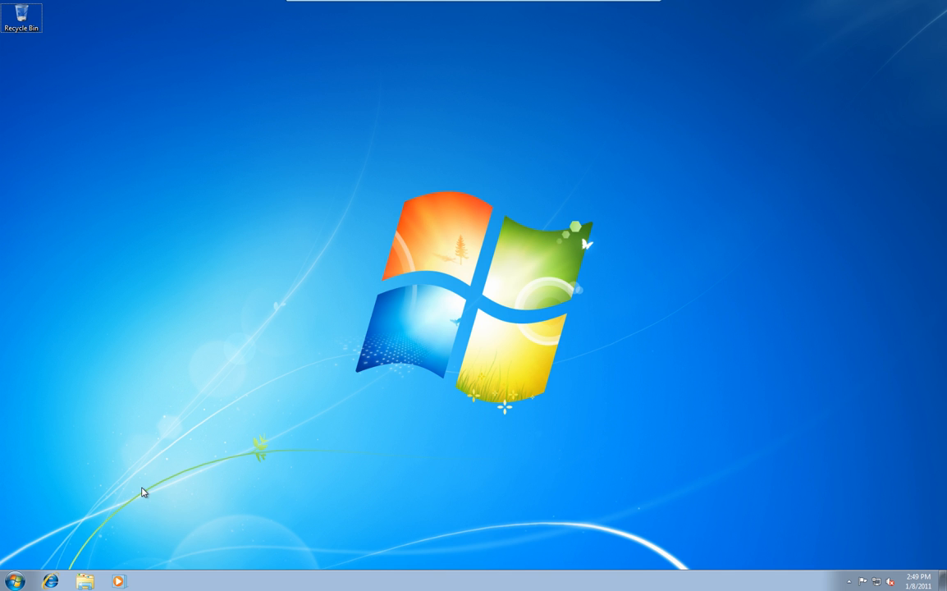
pyautogui.moveTo(15, 581)
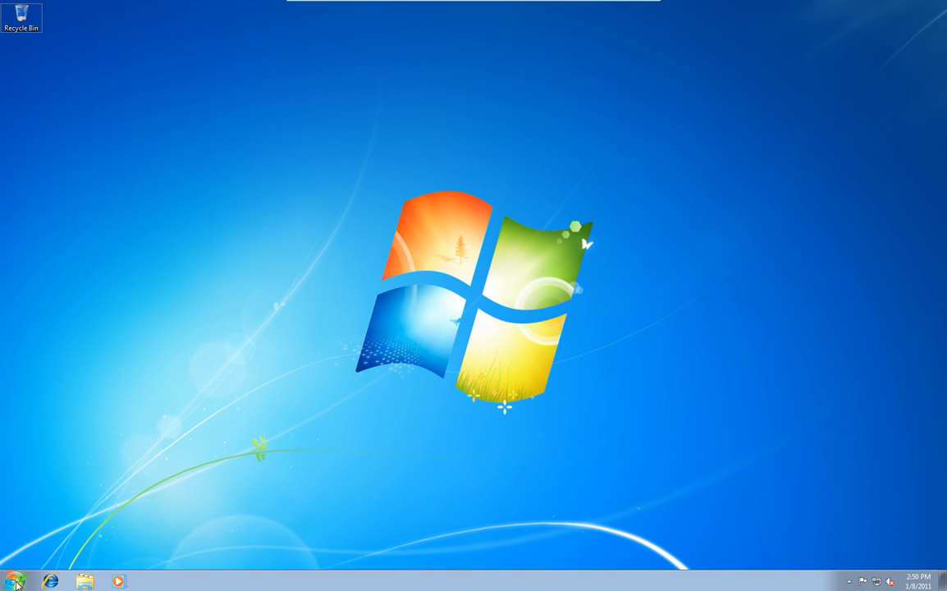
# - Restart the computer from the Start menu's Shut down options
pyautogui.click(12, 581)
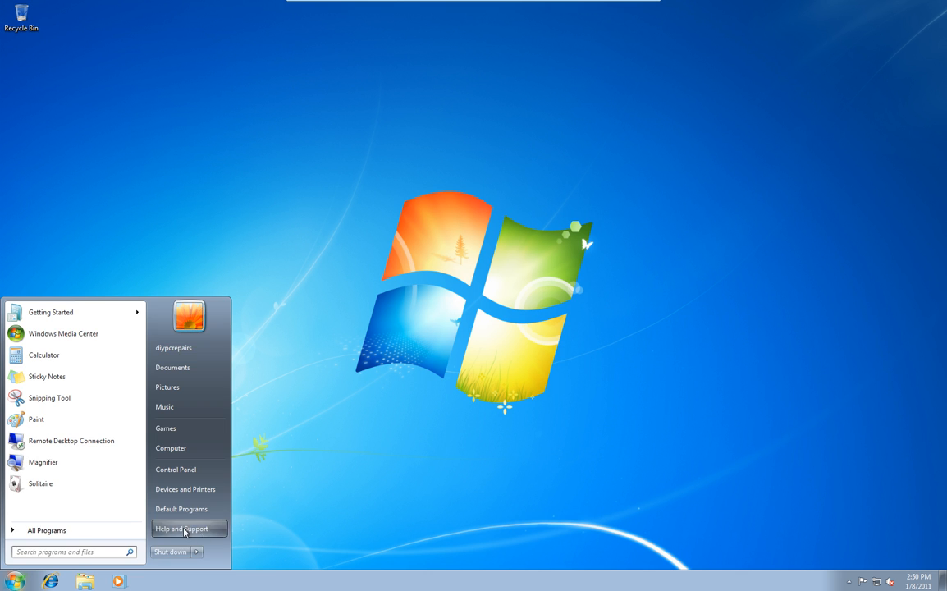
pyautogui.click(198, 551)
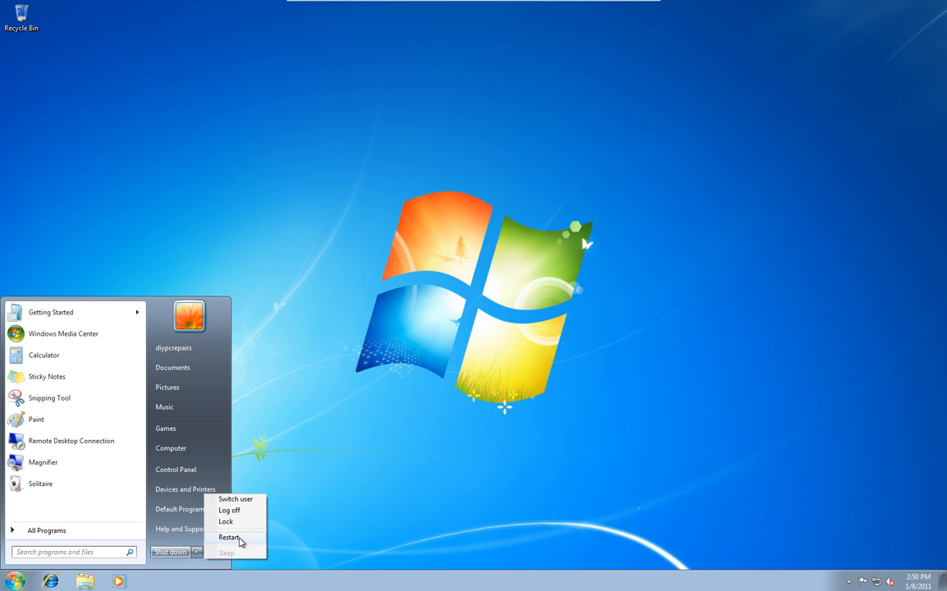
pyautogui.click(229, 536)
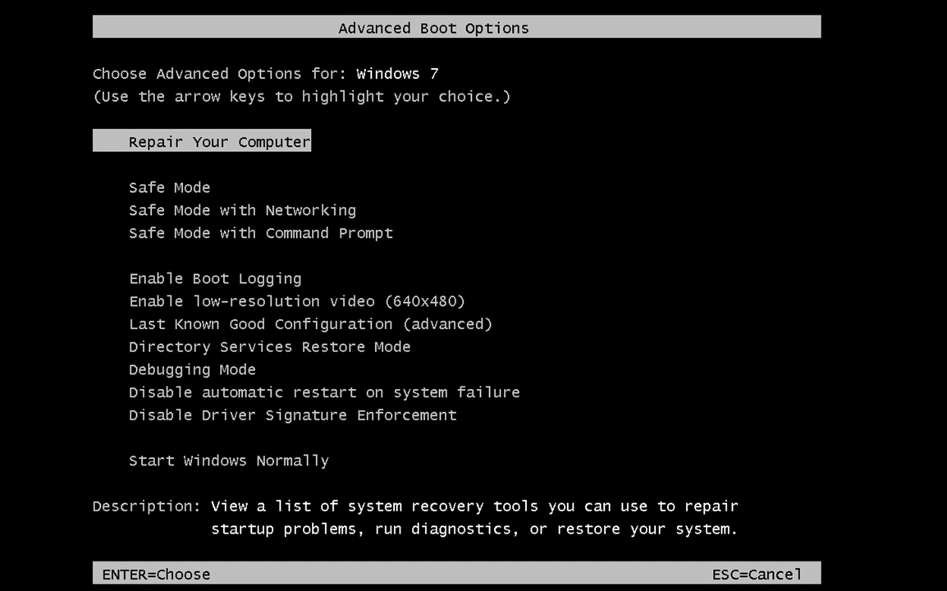
# - Browse the Advanced Boot Options list and settle on Safe Mode
pyautogui.press('Down')
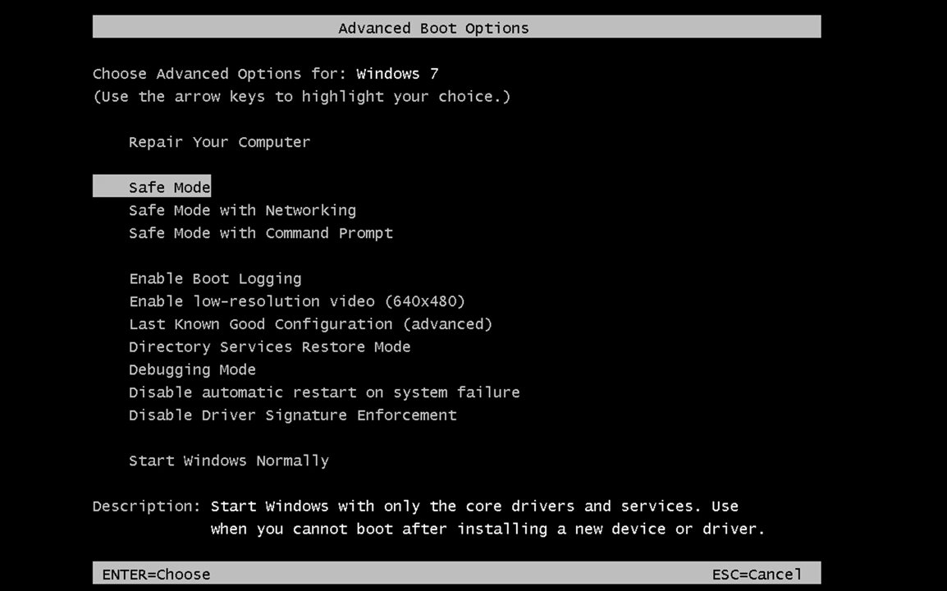
pyautogui.press('down')
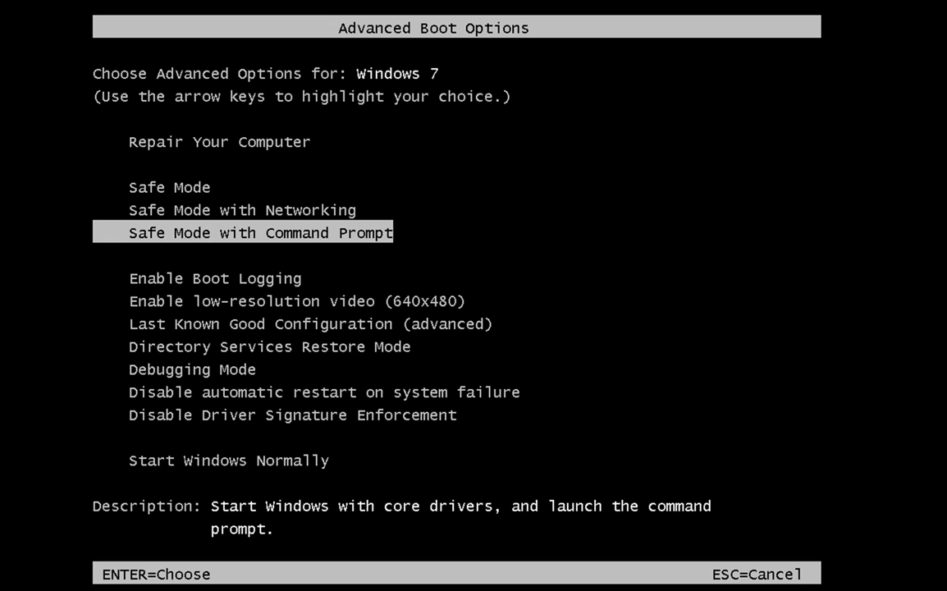
pyautogui.press('Down')
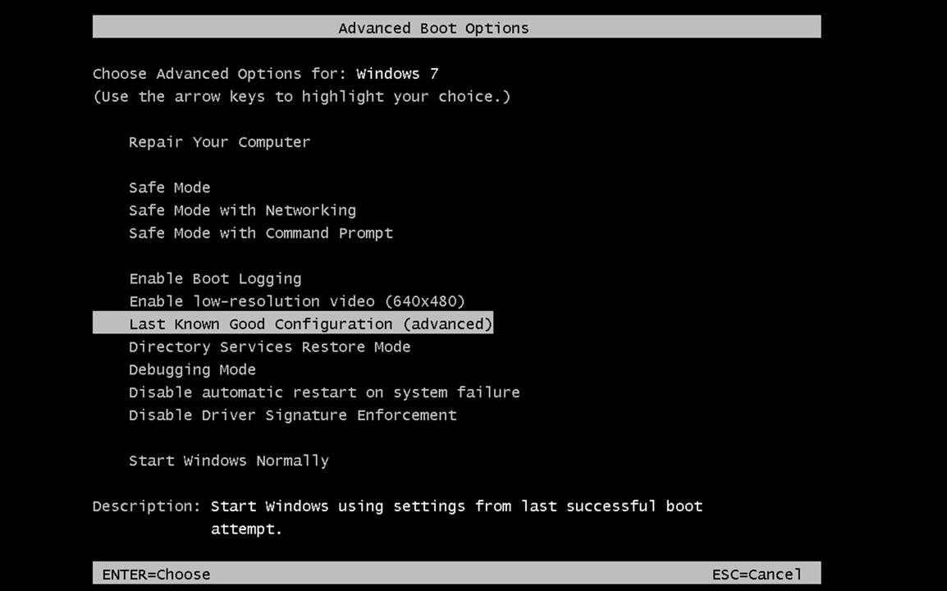
pyautogui.press('up')
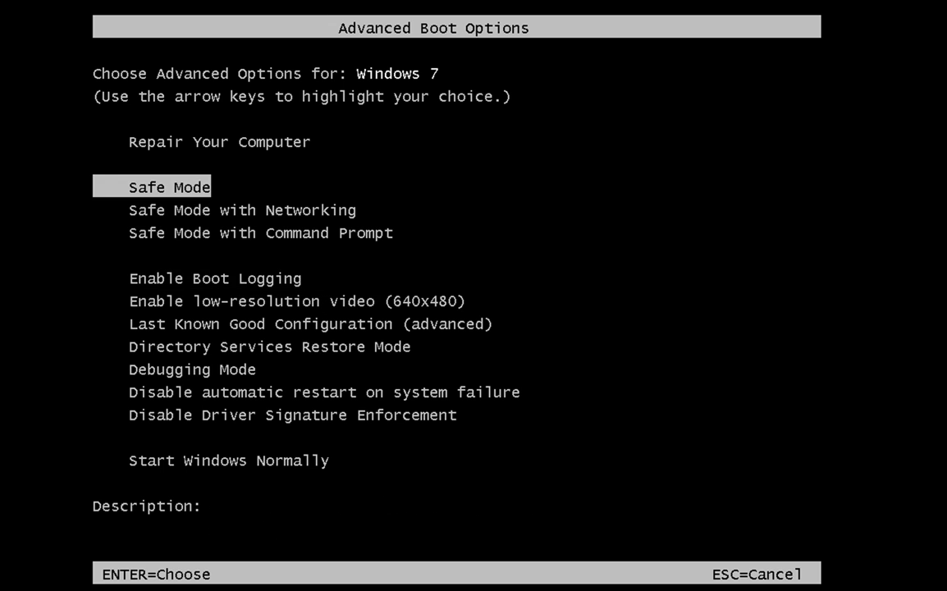
# - Boot Windows into Safe Mode from the highlighted boot option
pyautogui.press('enter')
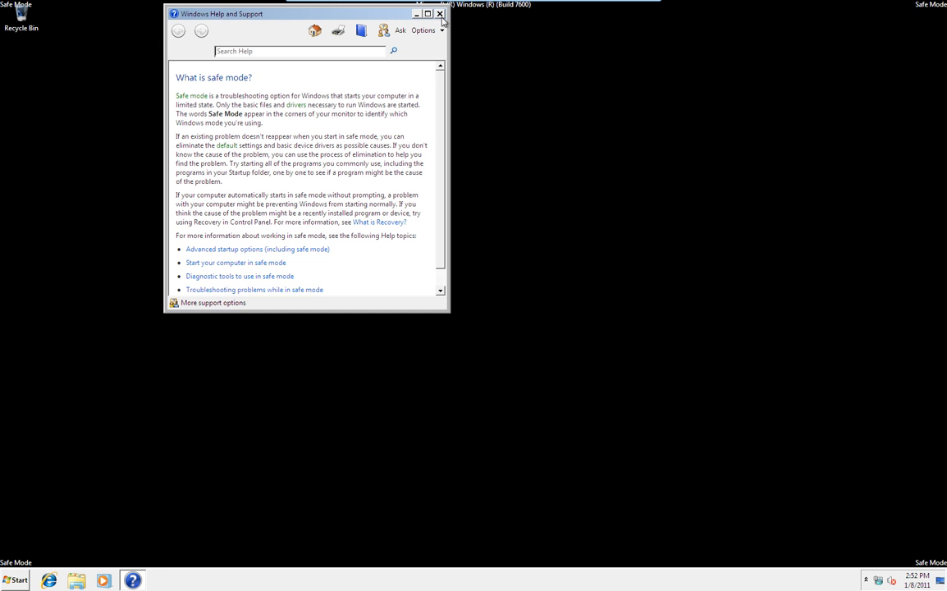
# - Close the 'What is safe mode?' Help and Support window
pyautogui.click(439, 14)
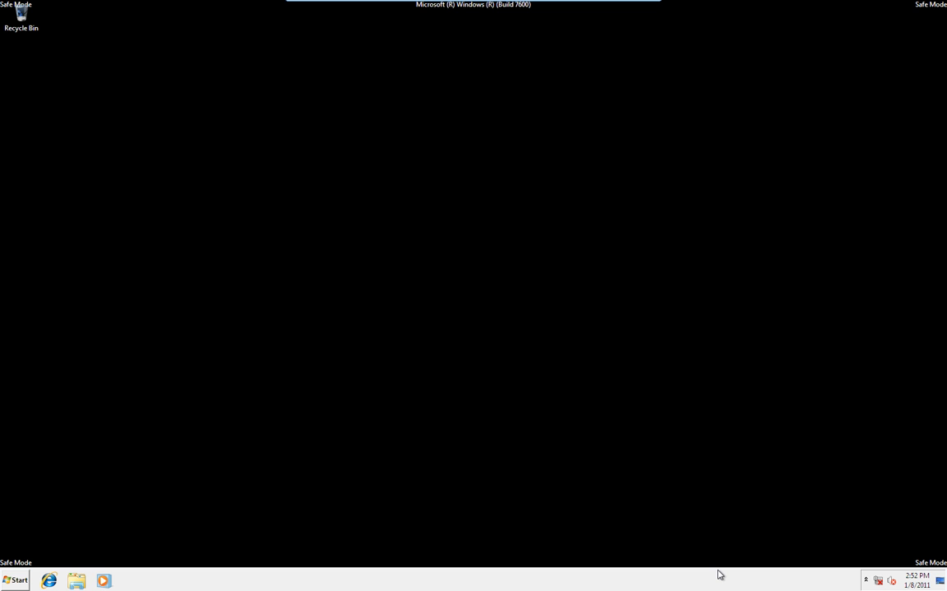
pyautogui.moveTo(413, 270)
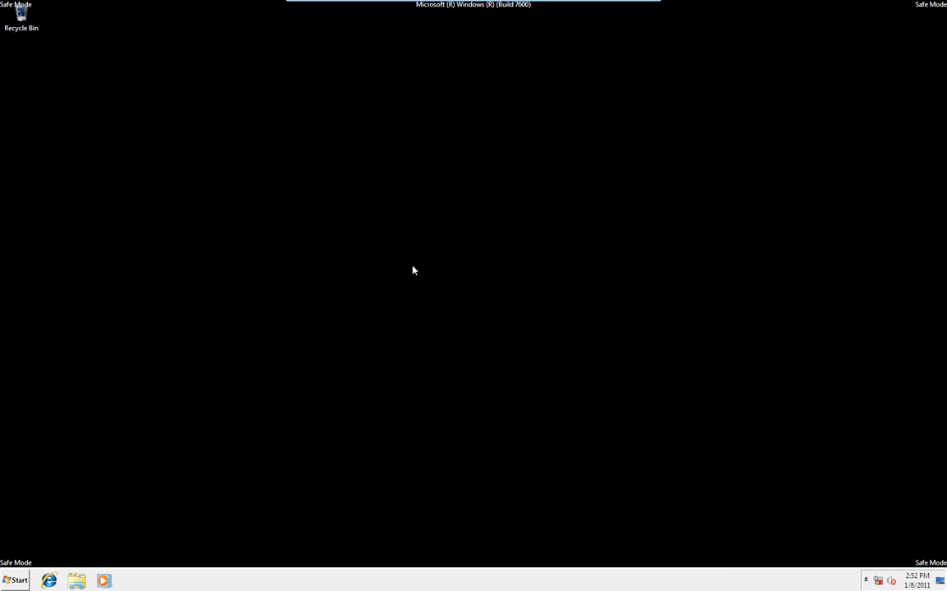
pyautogui.moveTo(377, 272)
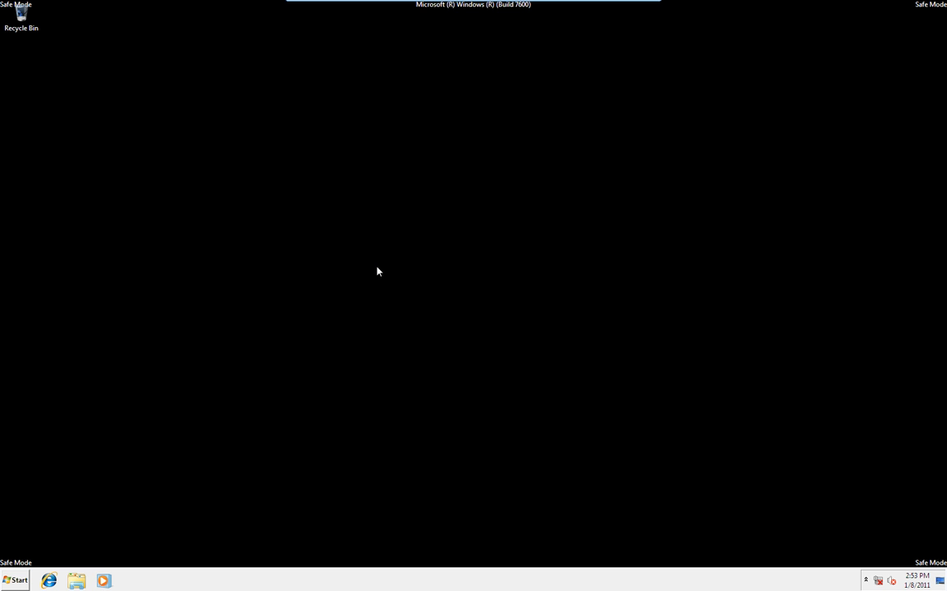
pyautogui.moveTo(561, 222)
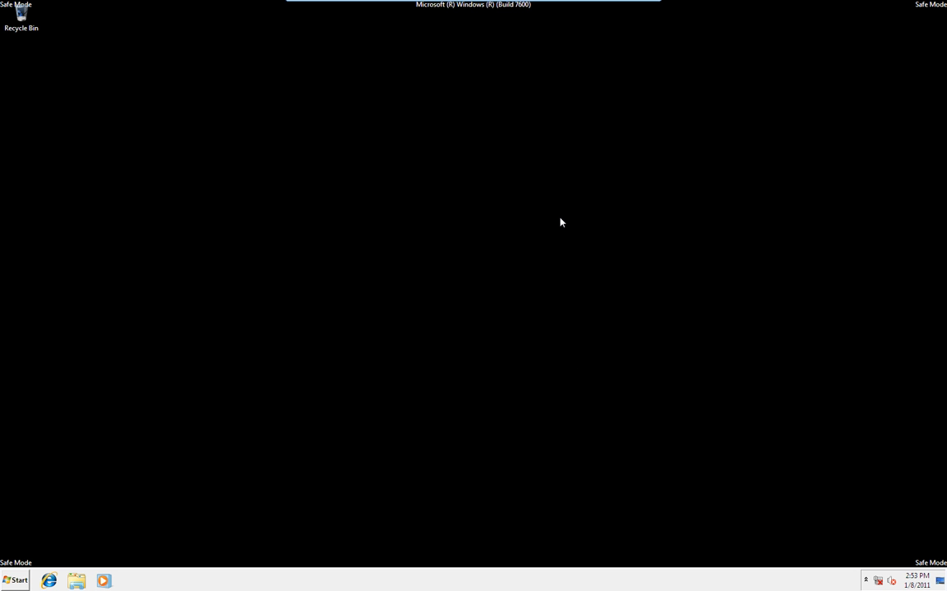